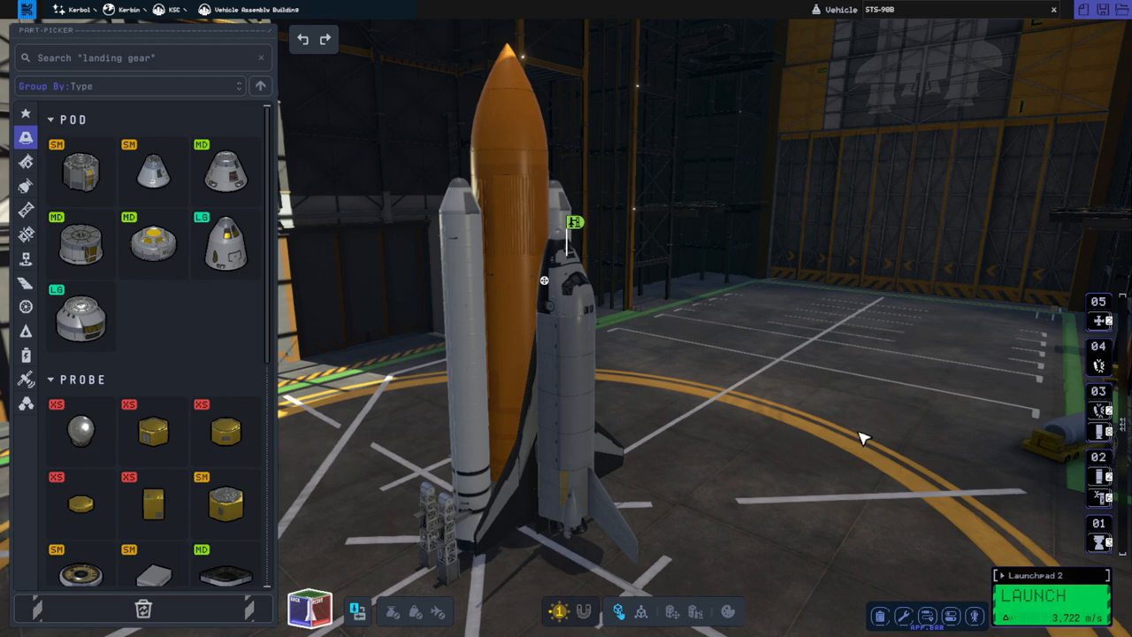
mouse_move(862, 430)
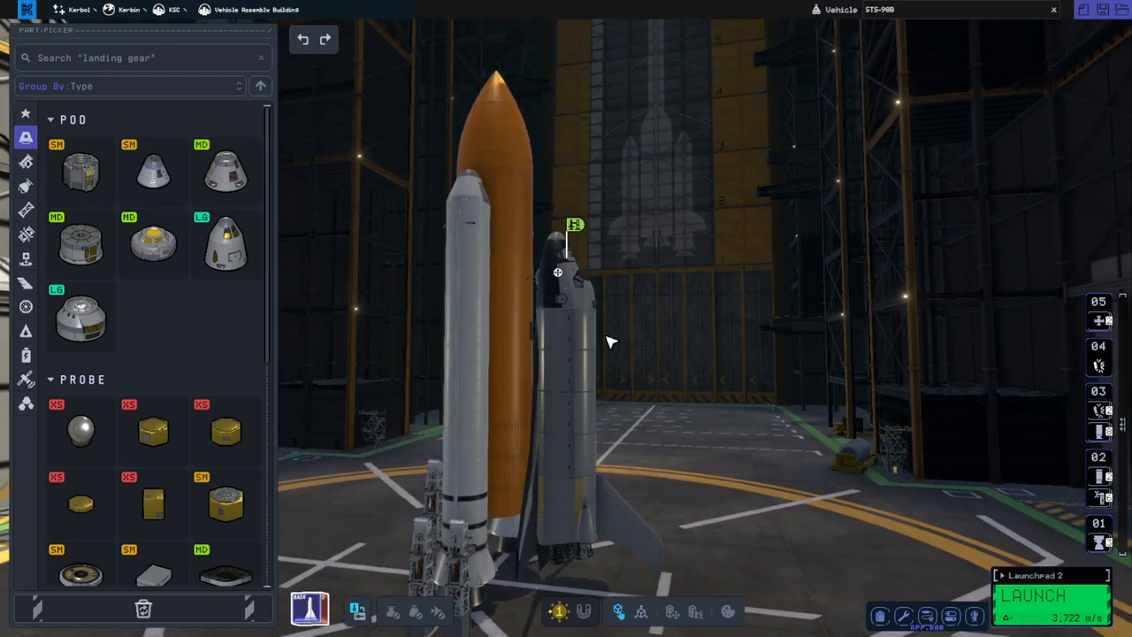
mouse_move(920, 300)
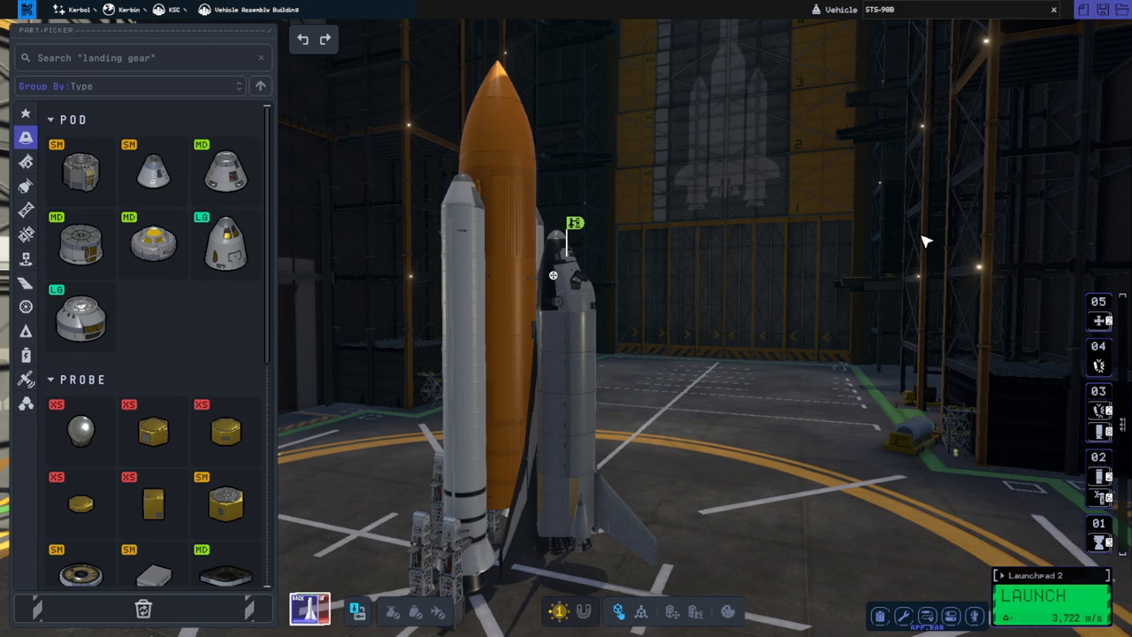
mouse_move(917, 268)
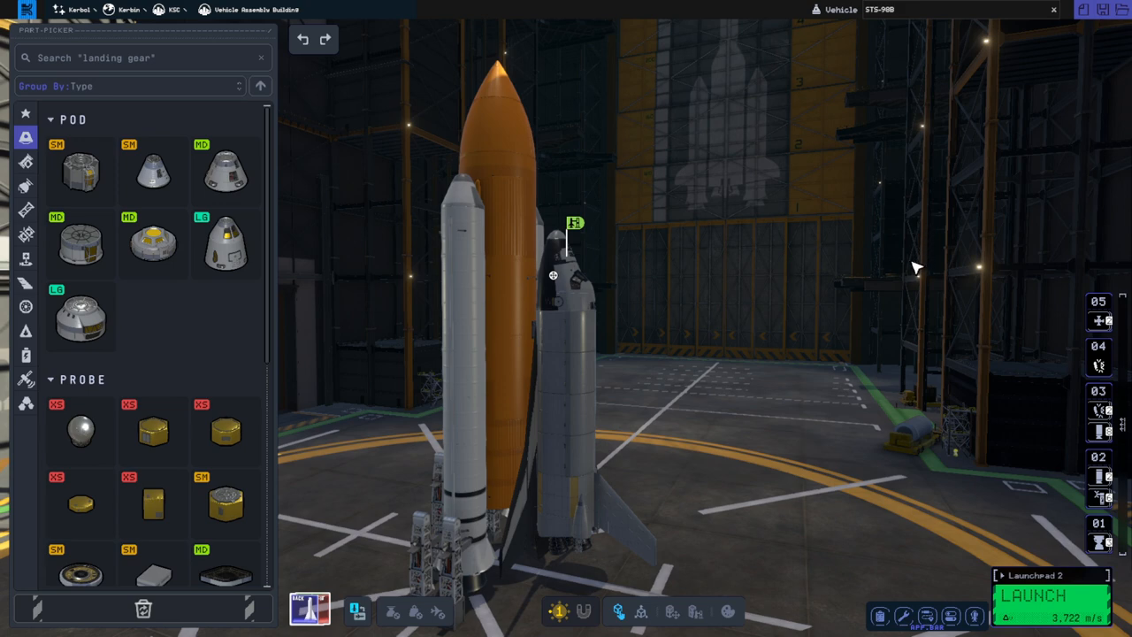
mouse_move(880, 257)
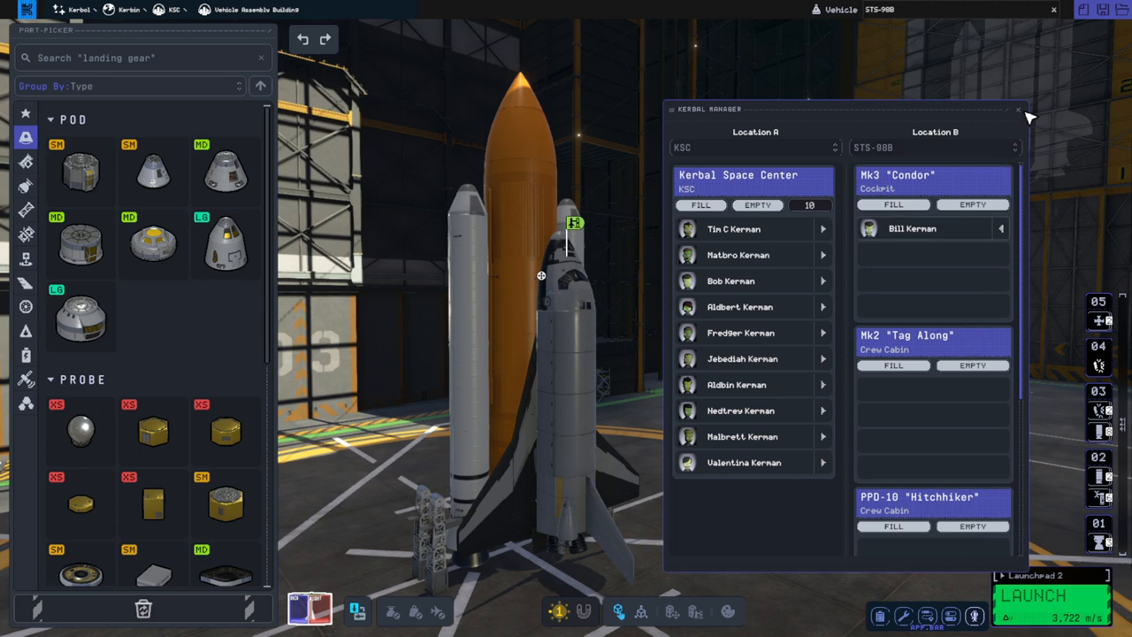
Step: Dismiss the crew overview and review the (Combined)-20 marker's context menu during ascent
click(1019, 109)
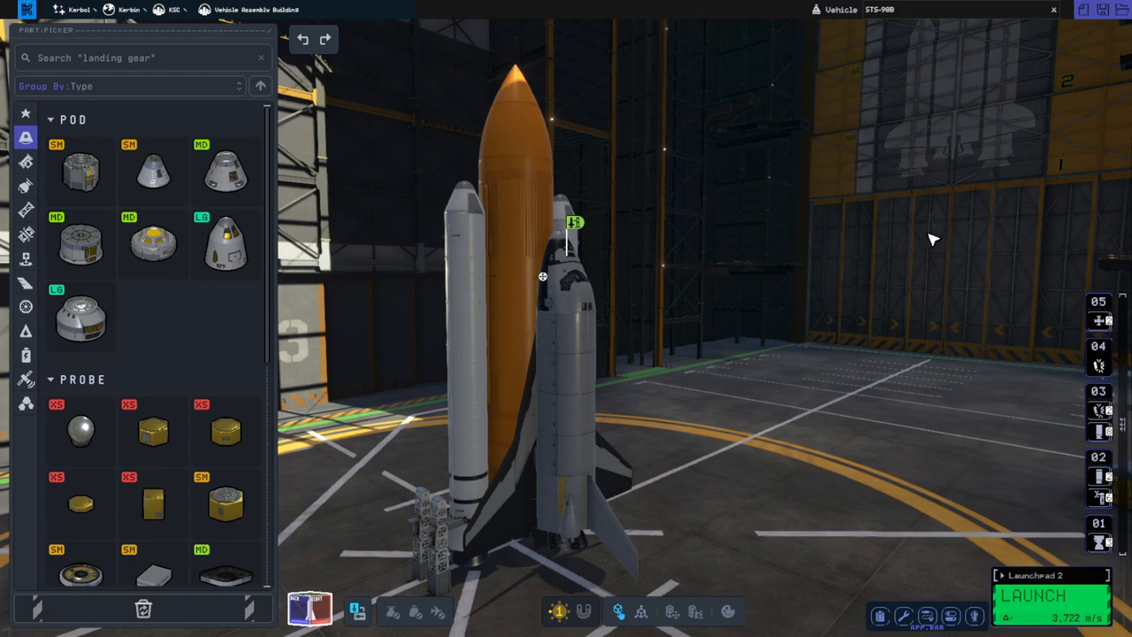
mouse_move(940, 378)
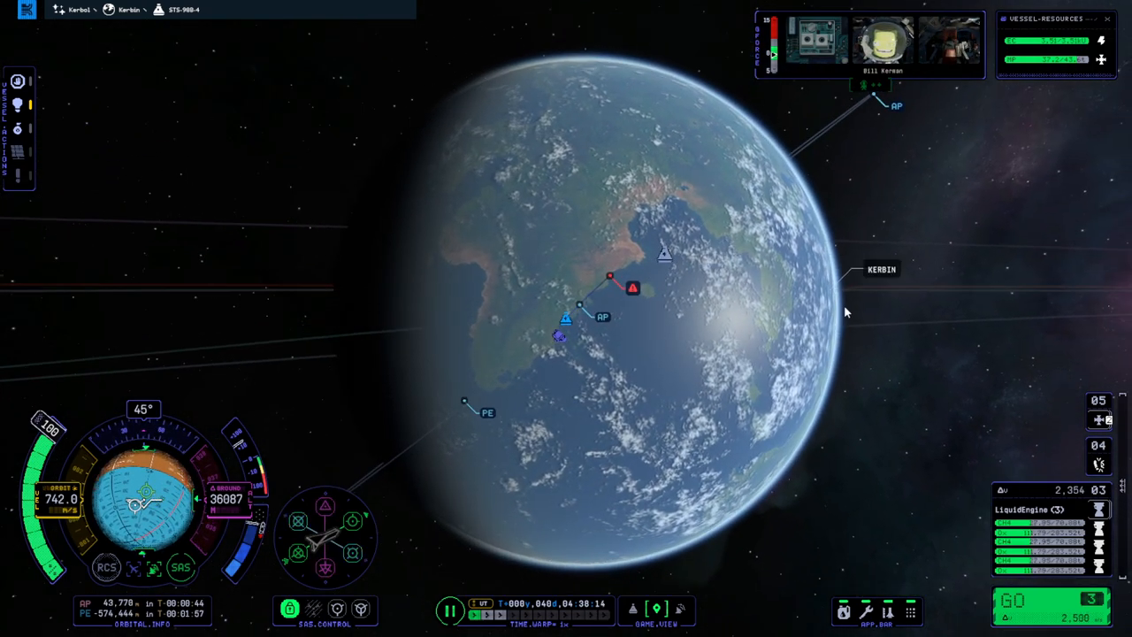
click(632, 286)
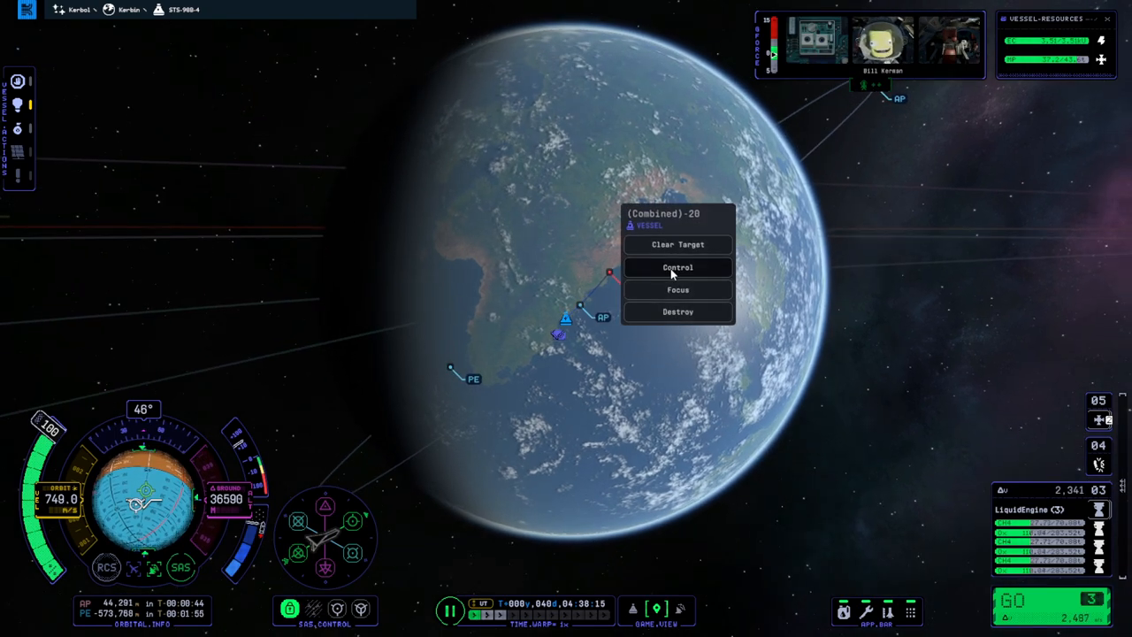
click(678, 267)
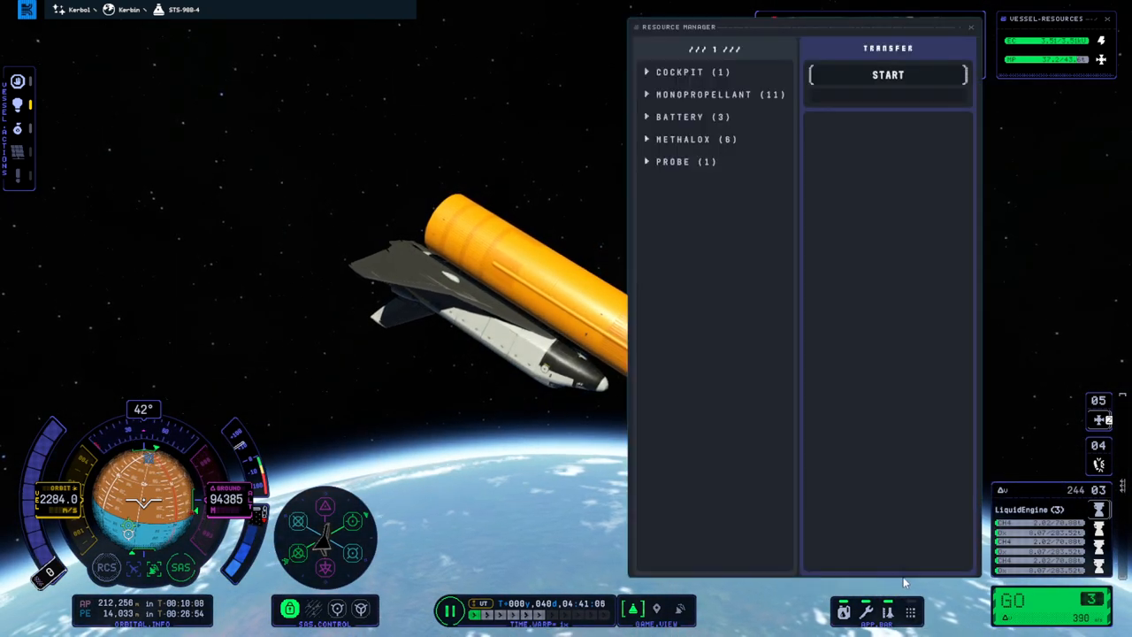
Step: Open the Resource Manager from the app bar and expand the Monopropellant category
click(720, 94)
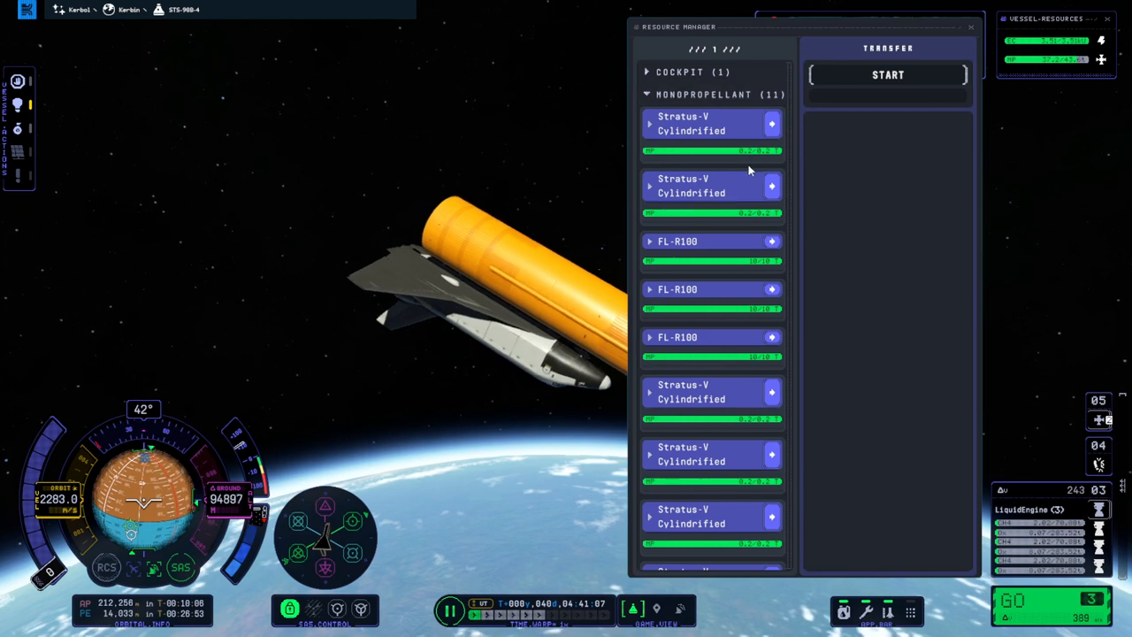
click(971, 27)
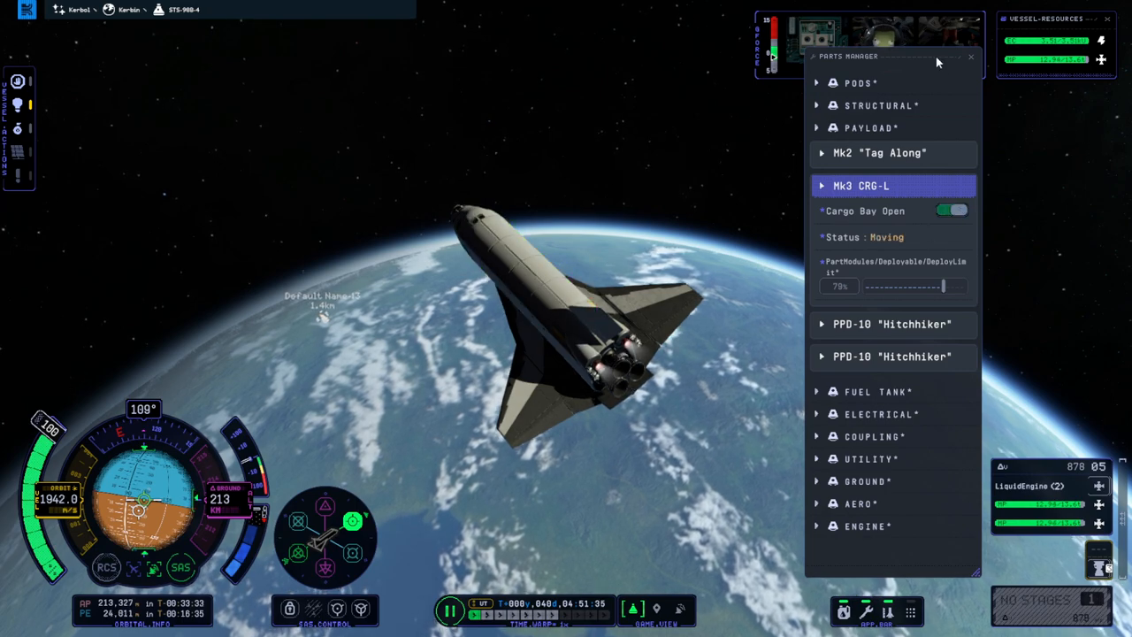
Step: Expand Mk3 CRG-L in the Parts Manager and switch Cargo Bay Open on
click(970, 57)
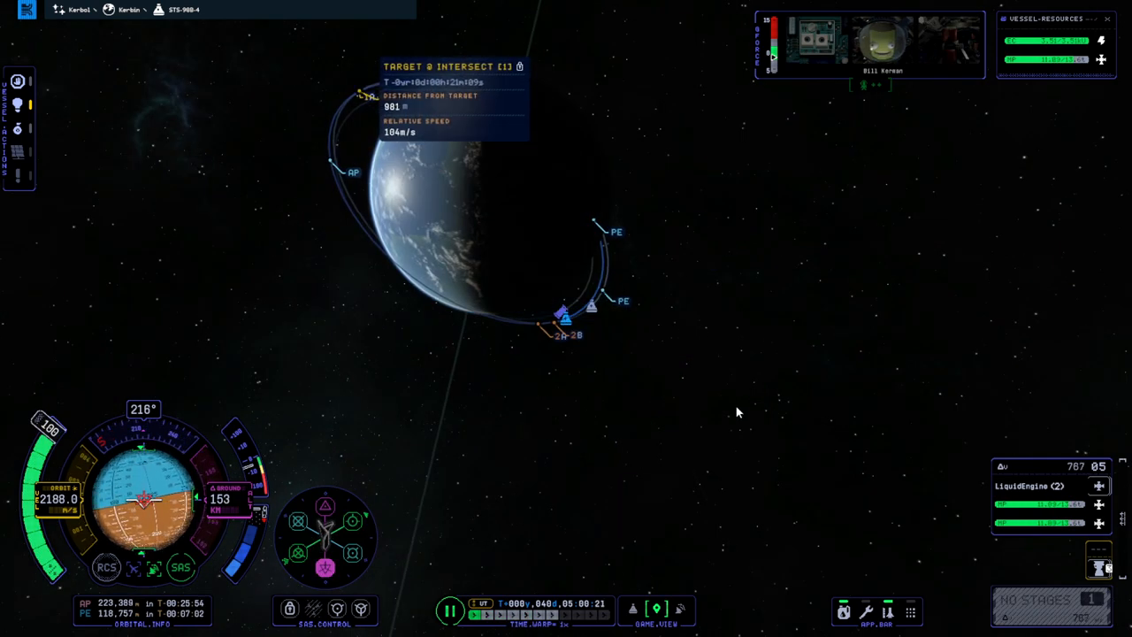
mouse_move(940, 475)
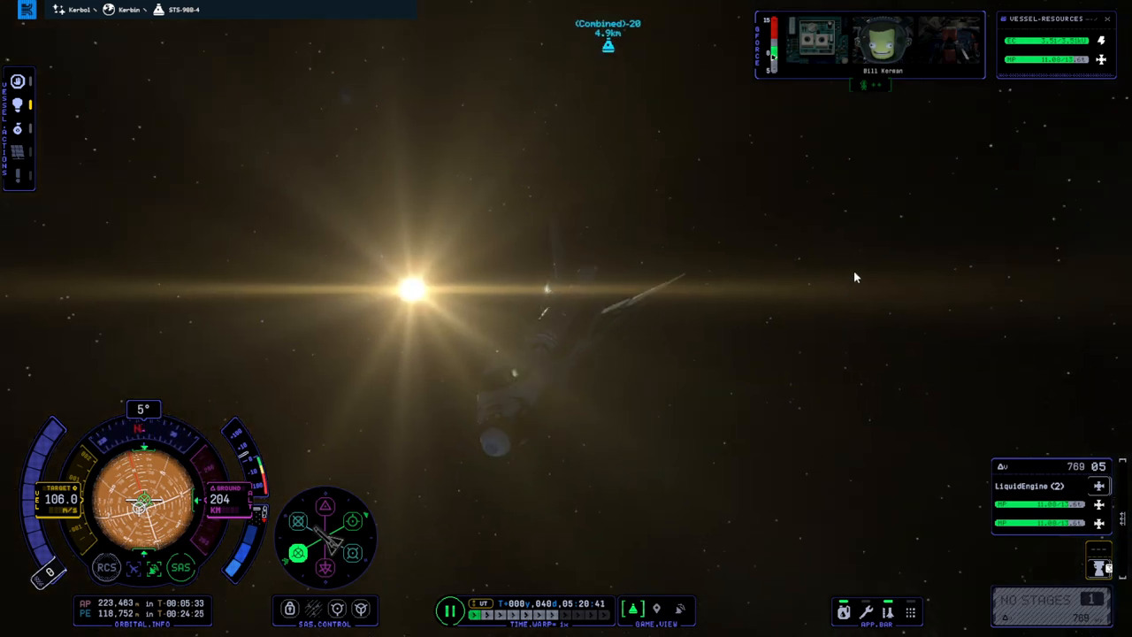
mouse_move(855, 256)
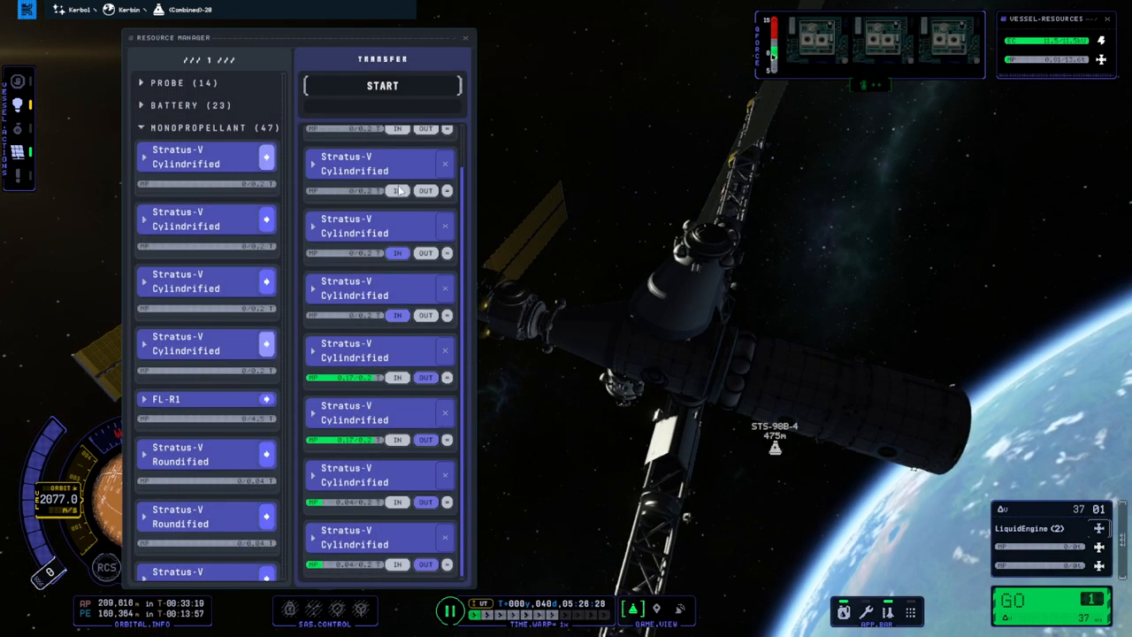
Step: Set a Stratus-V tank to receive monopropellant, then close the Resource Manager after transfer
click(382, 85)
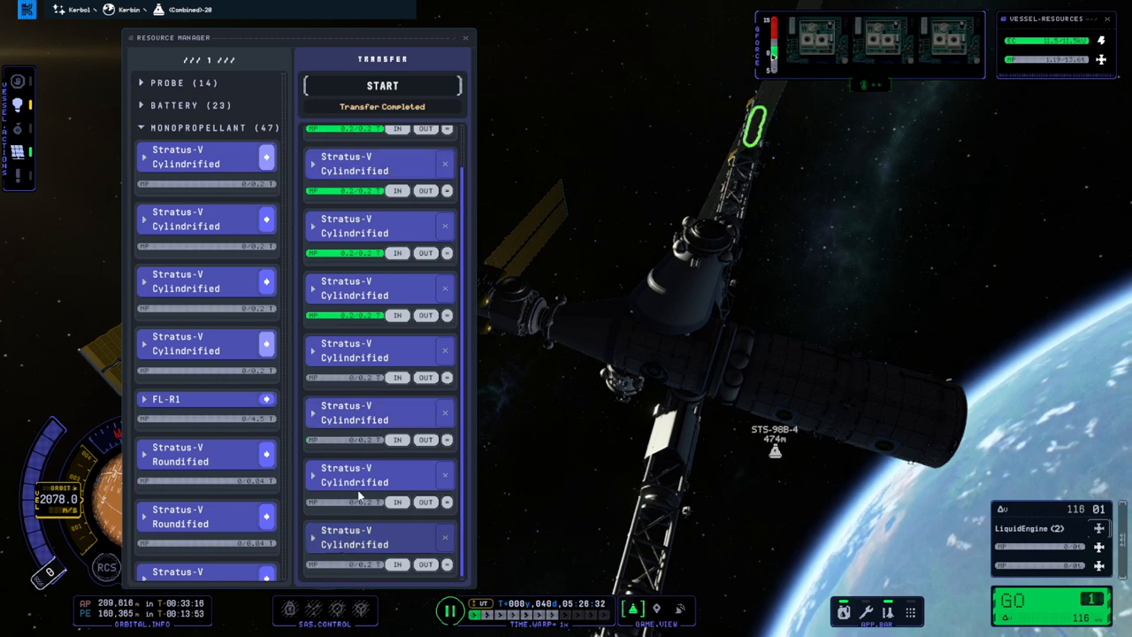
mouse_move(1065, 68)
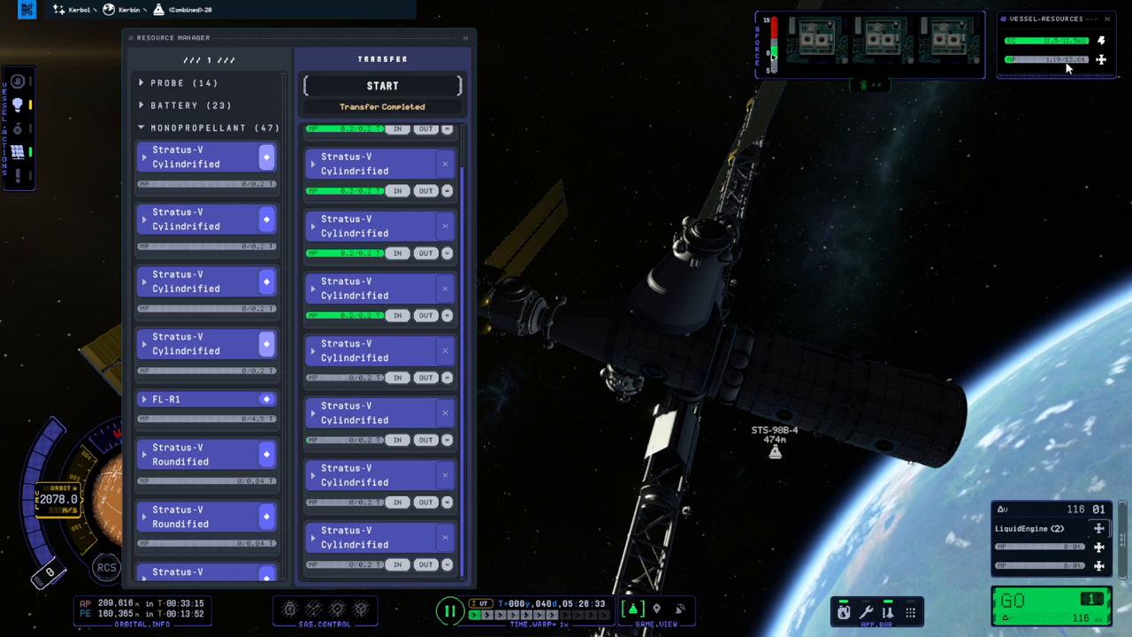
mouse_move(1021, 159)
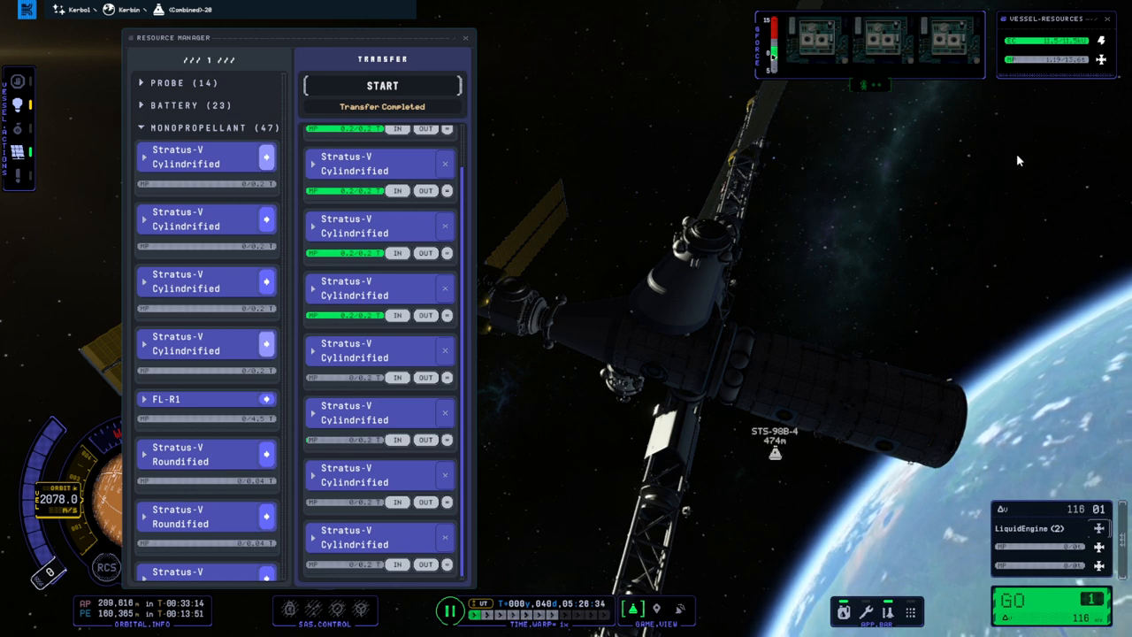
mouse_move(993, 166)
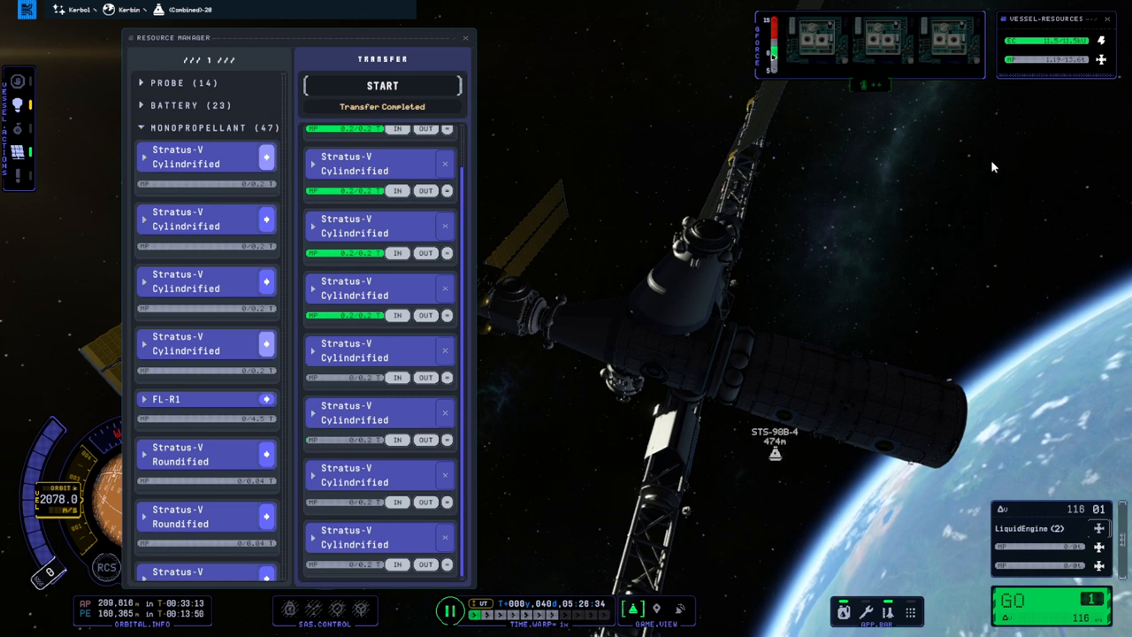
click(465, 38)
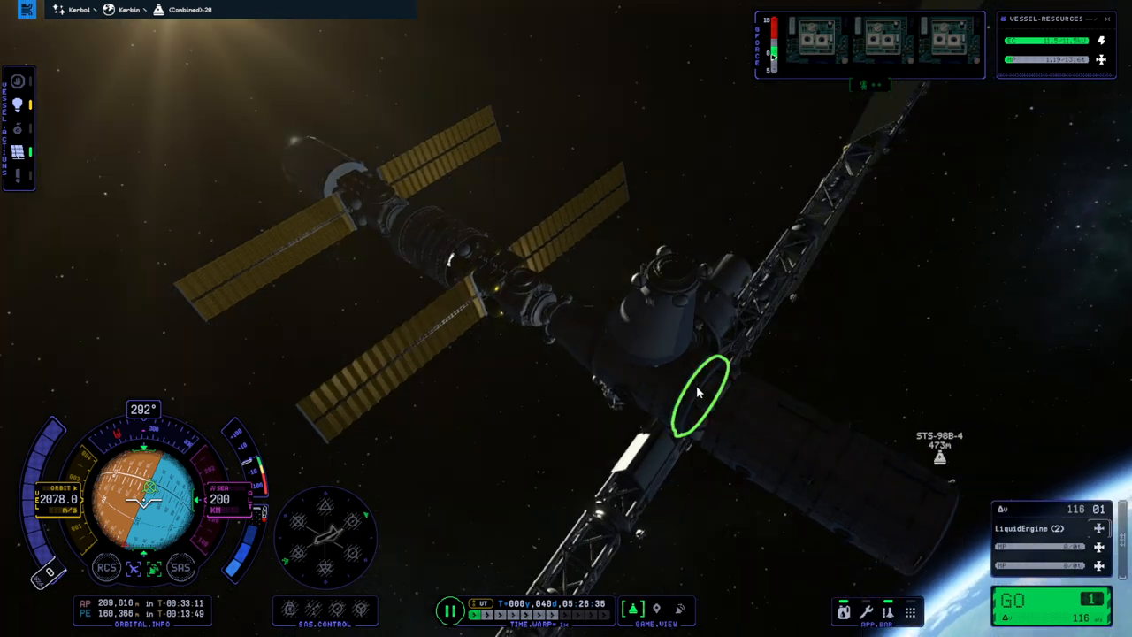
mouse_move(977, 268)
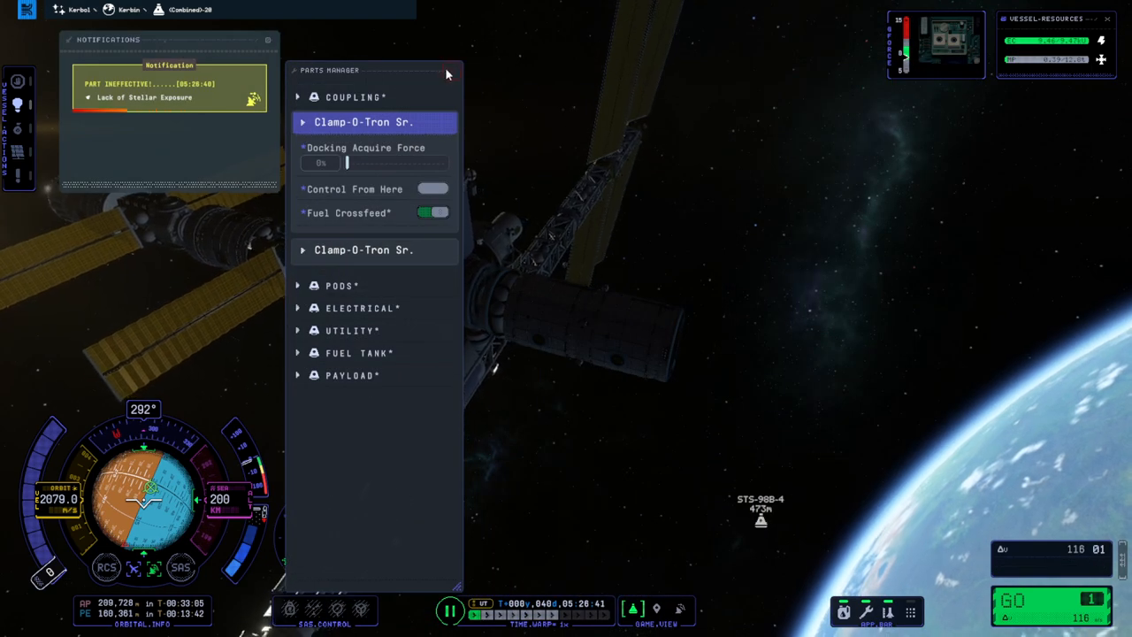
Step: Expand Clamp-O-Tron Sr. in Parts Manager to view docking force, control and crossfeed options
click(447, 73)
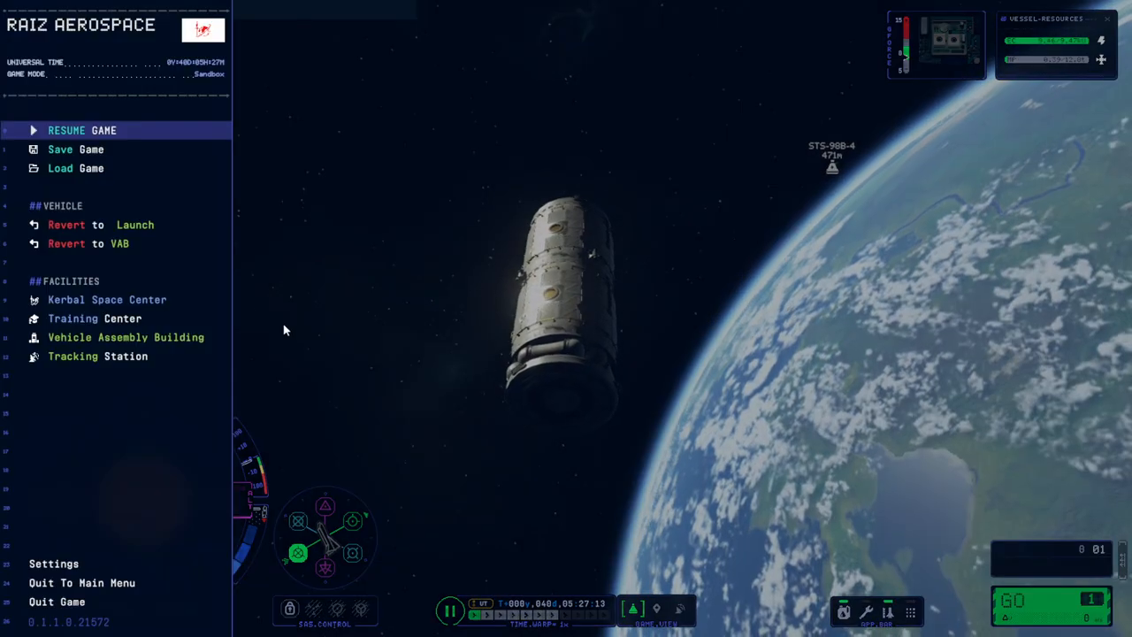
click(97, 356)
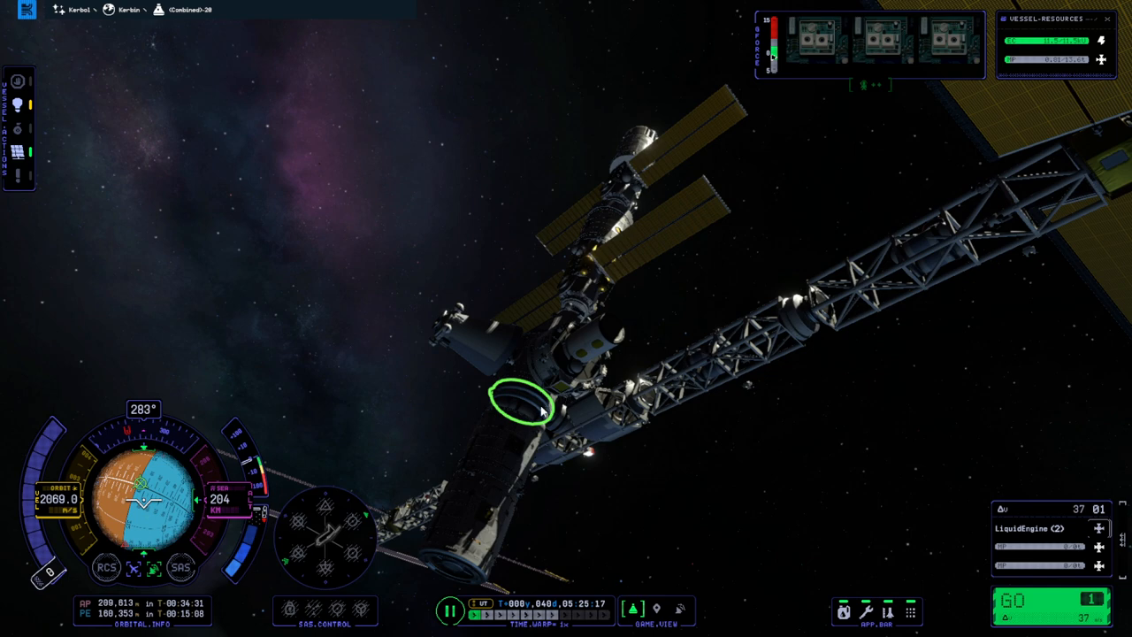
mouse_move(545, 409)
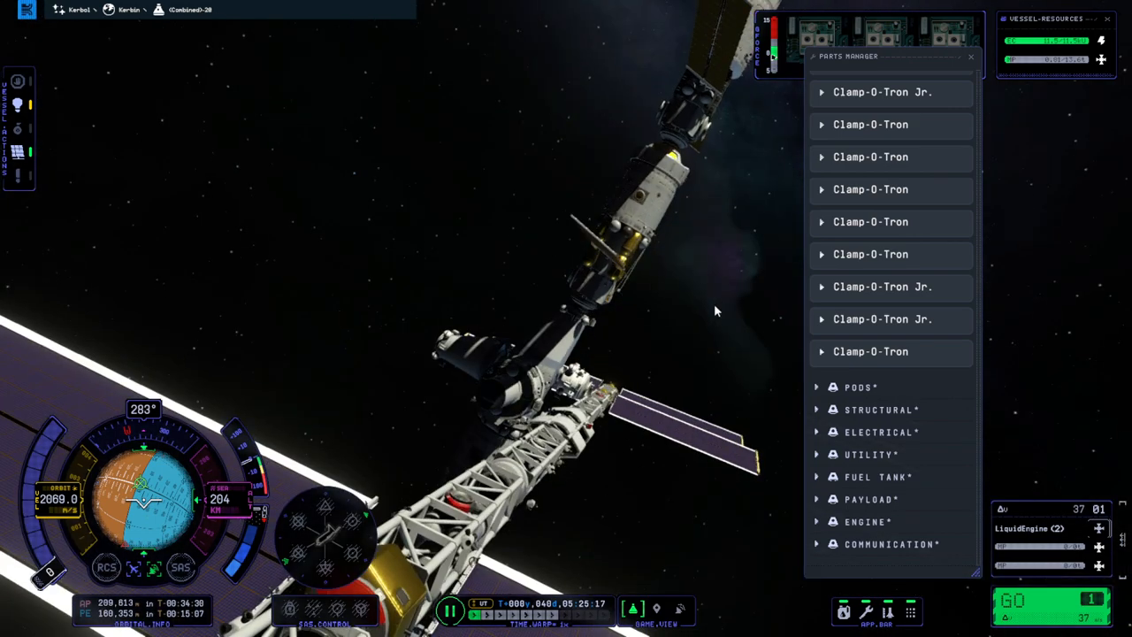
Step: Stop the monopropellant transfer into the Stratus-V Cylindrified tanks and open the Tracking Station
click(881, 91)
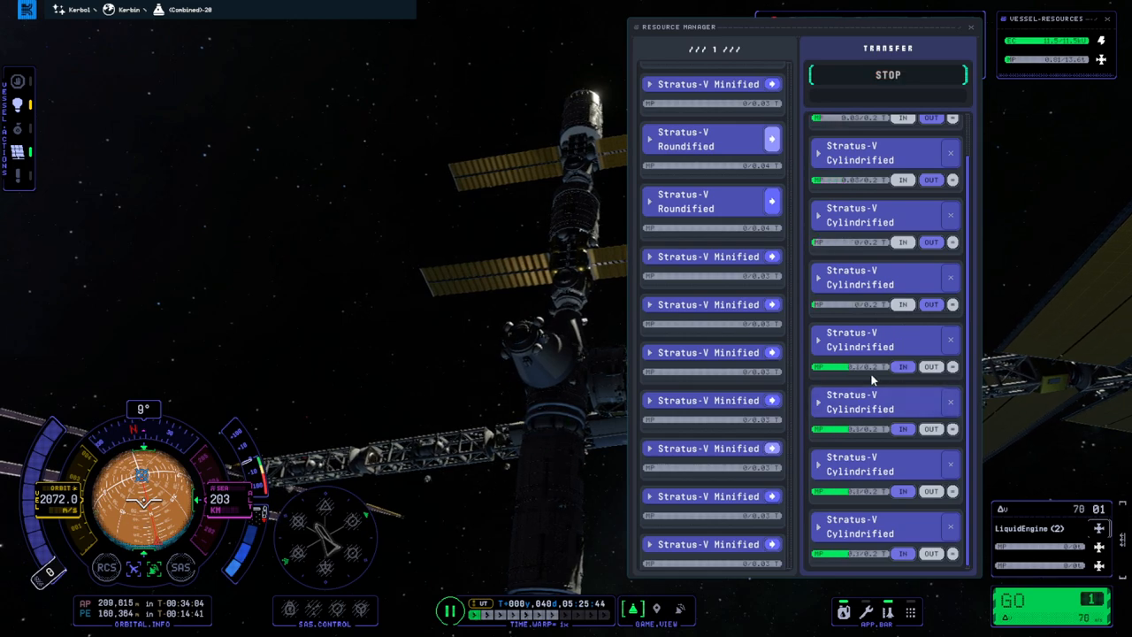
click(887, 74)
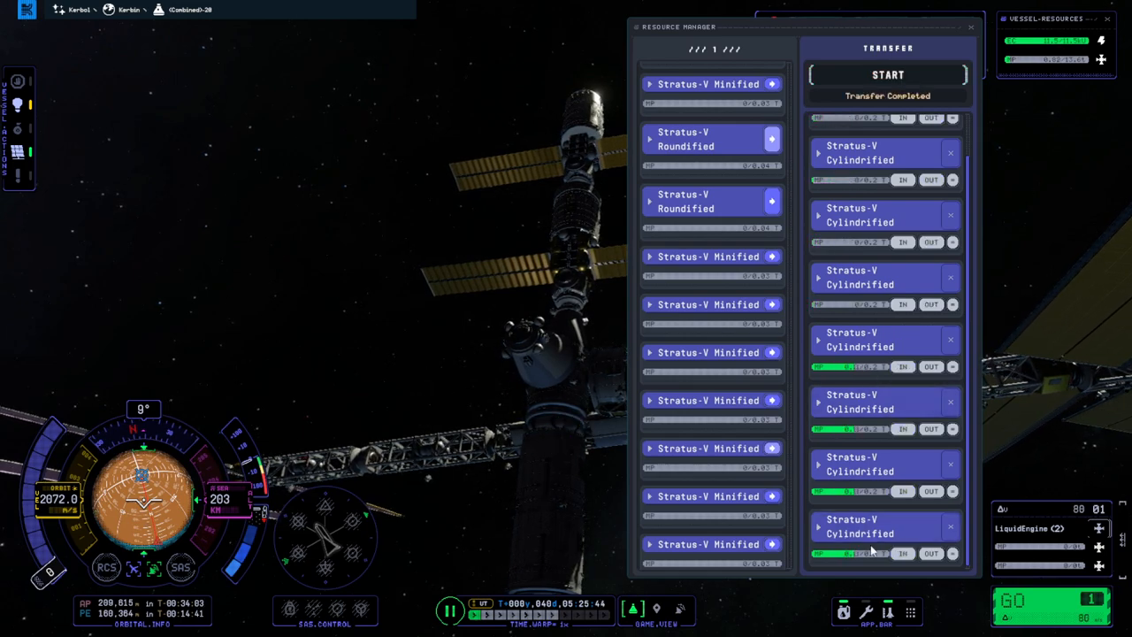
click(971, 27)
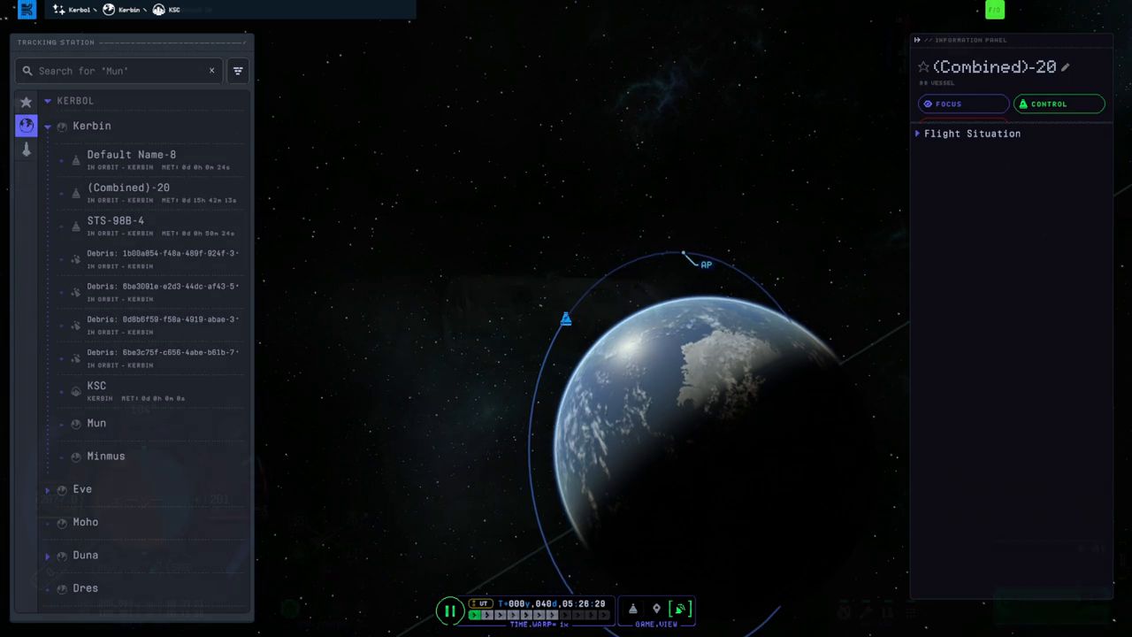
Step: Select STS-98B-4 from the tracked vessels and take control of it
click(1059, 103)
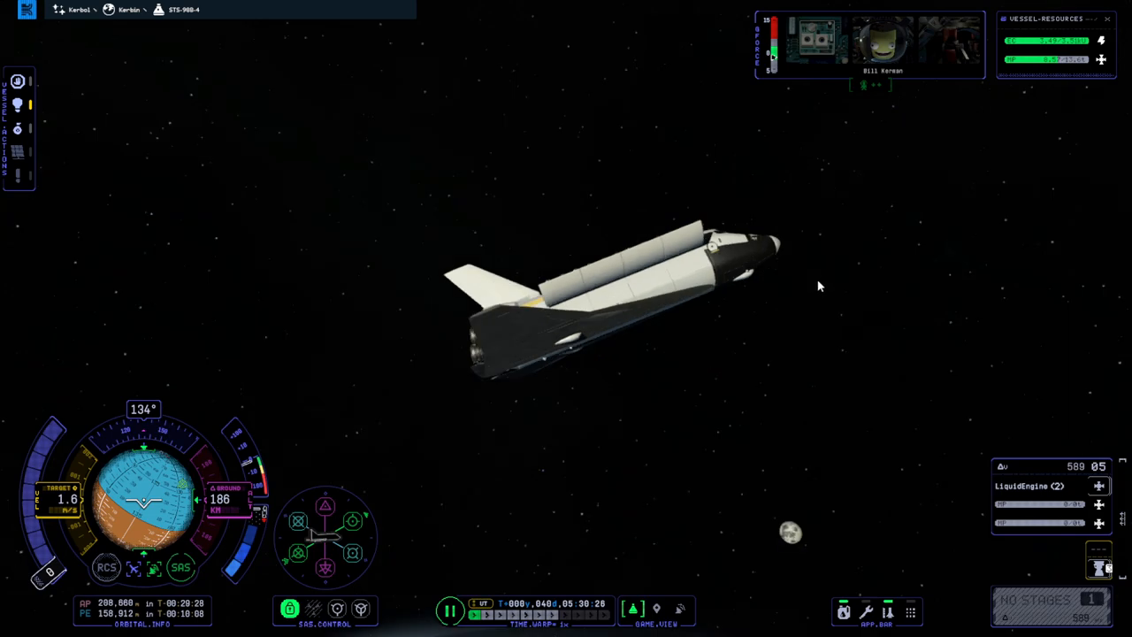
Step: Pause the STS-98B-4 flight with Esc and pick an option from the game menu
key(Escape)
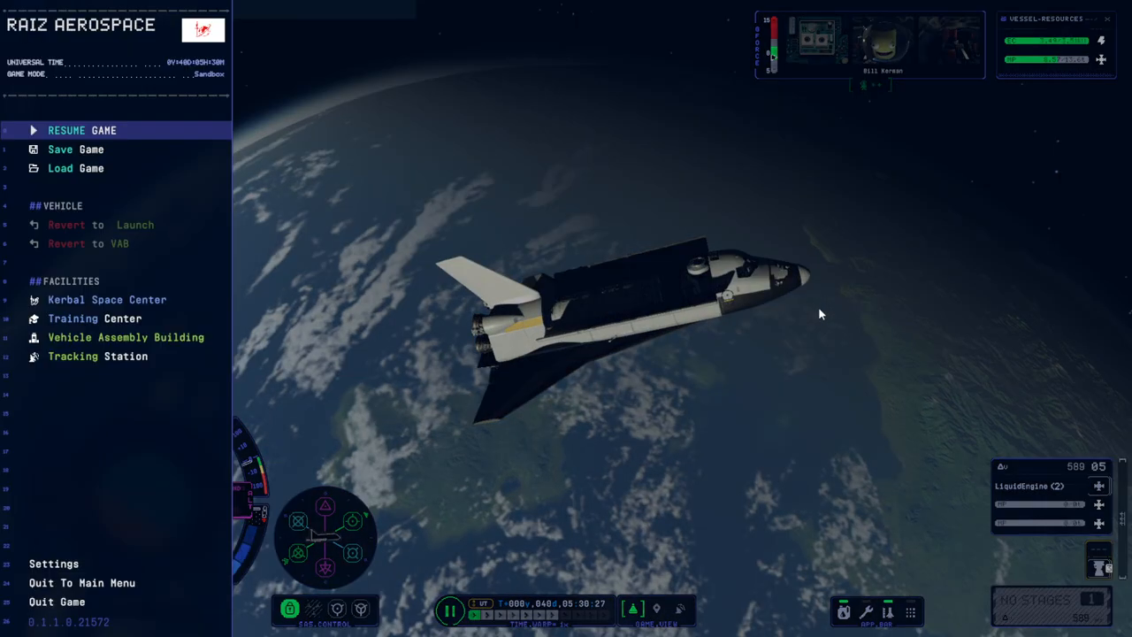
click(81, 130)
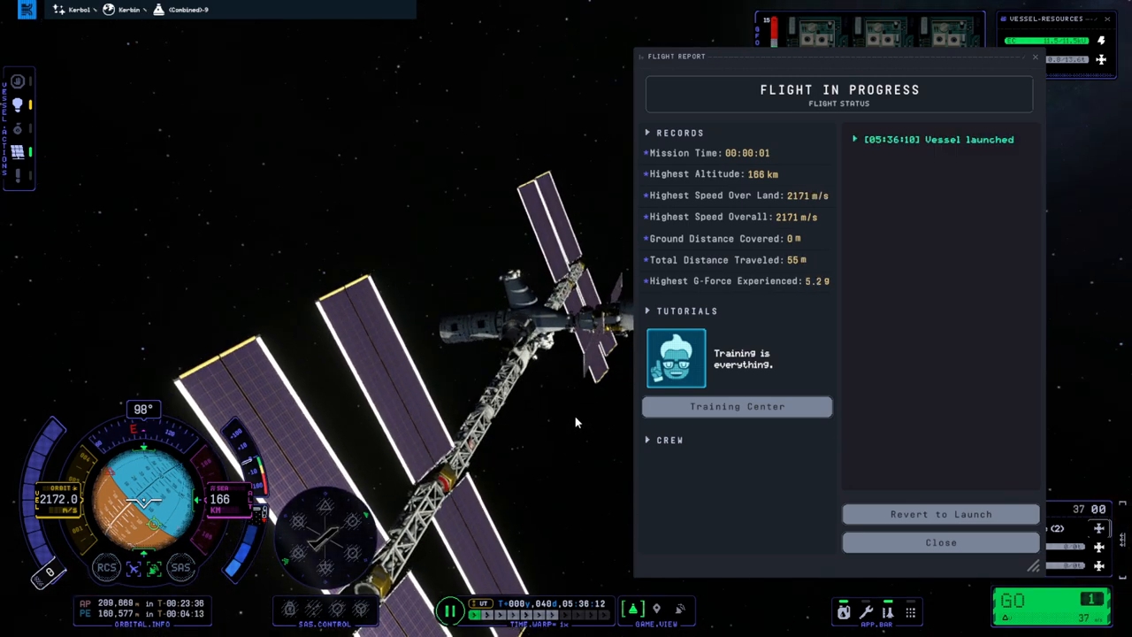
Step: Close the Flight Report to return to station (Combined)-9 orbiting at 166 km
click(940, 542)
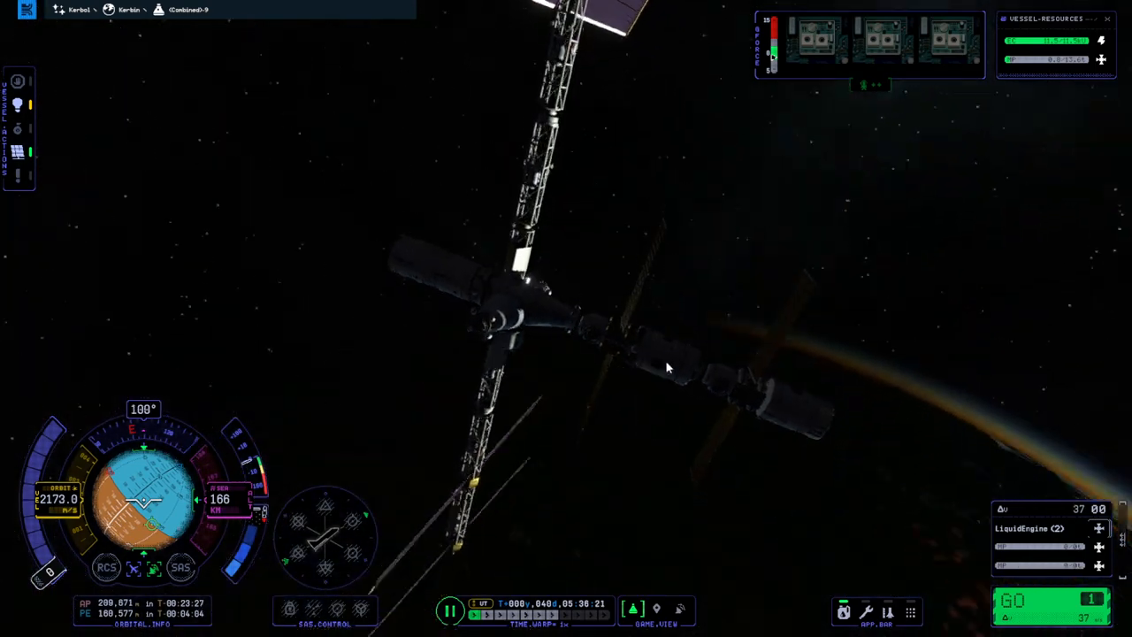
Step: In Settings, drag the docking Tolerance Distance slider from 200% down to 50%
key(Escape)
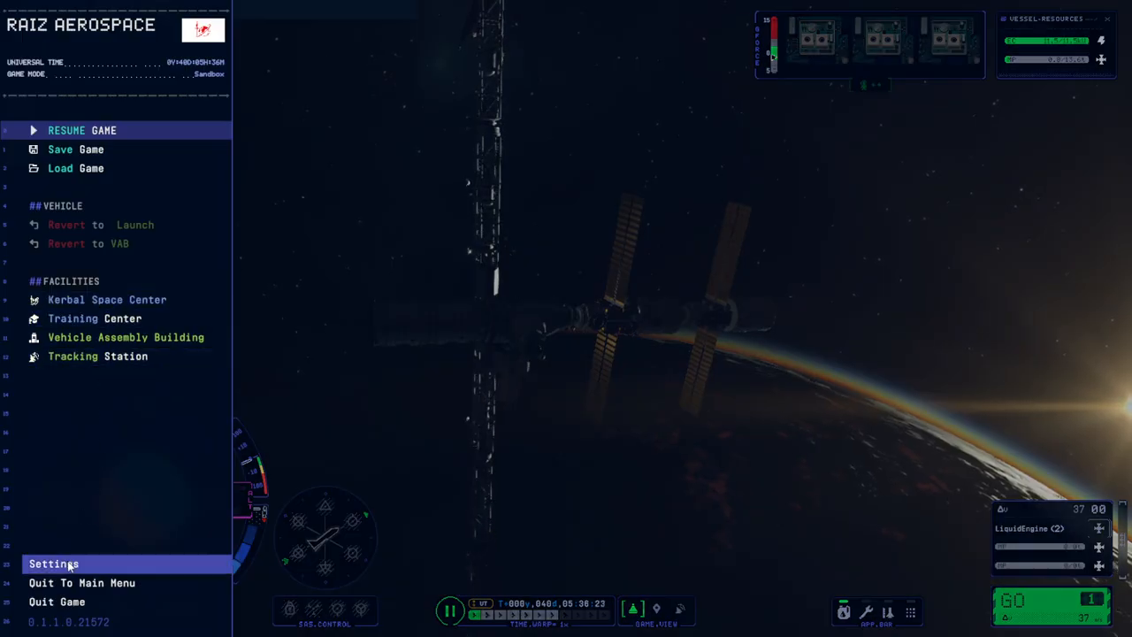
click(53, 563)
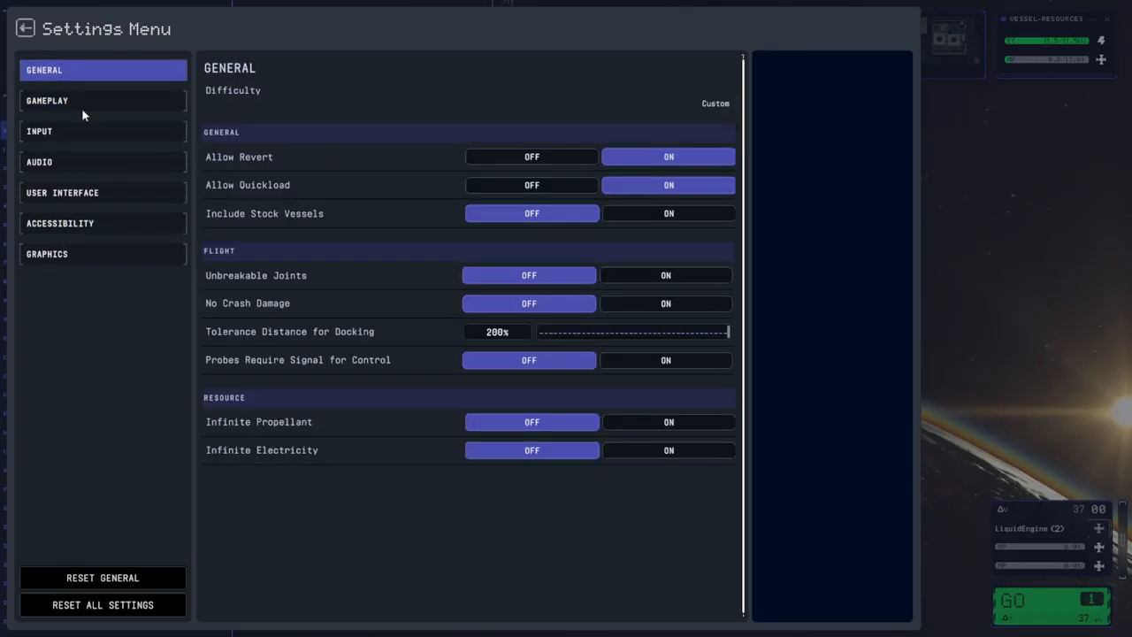
mouse_move(725, 336)
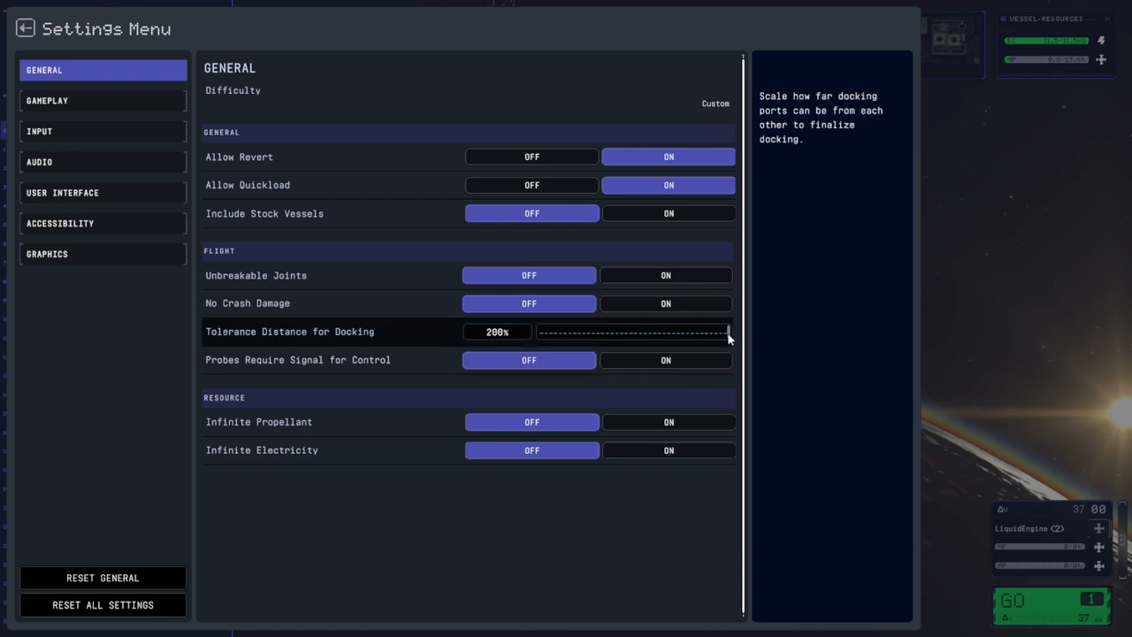
drag(727, 331, 540, 332)
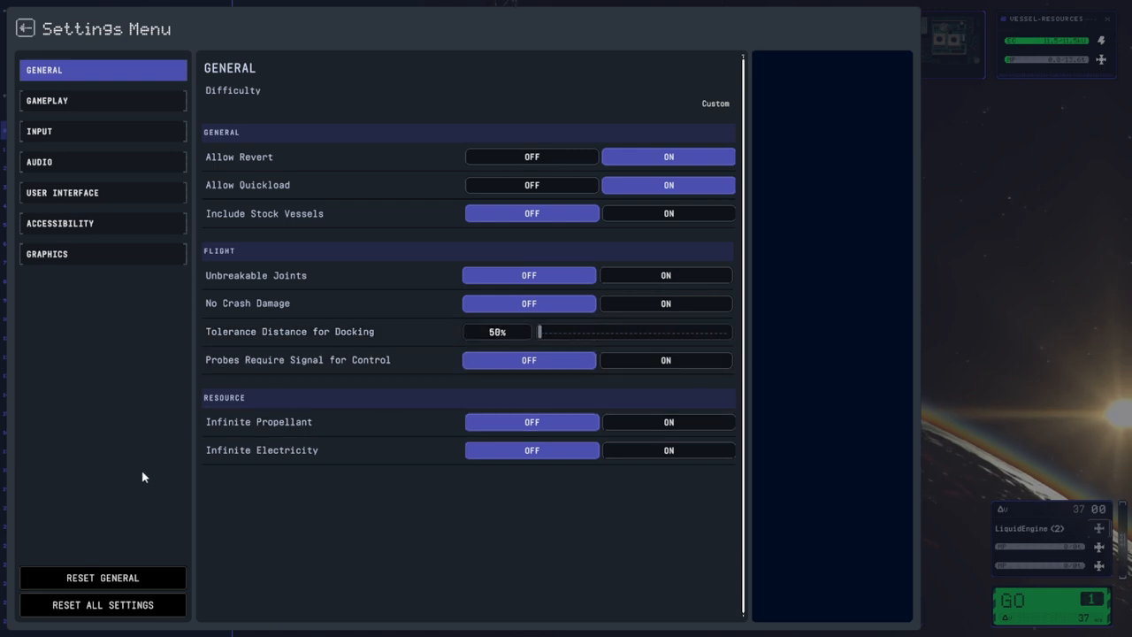
mouse_move(144, 496)
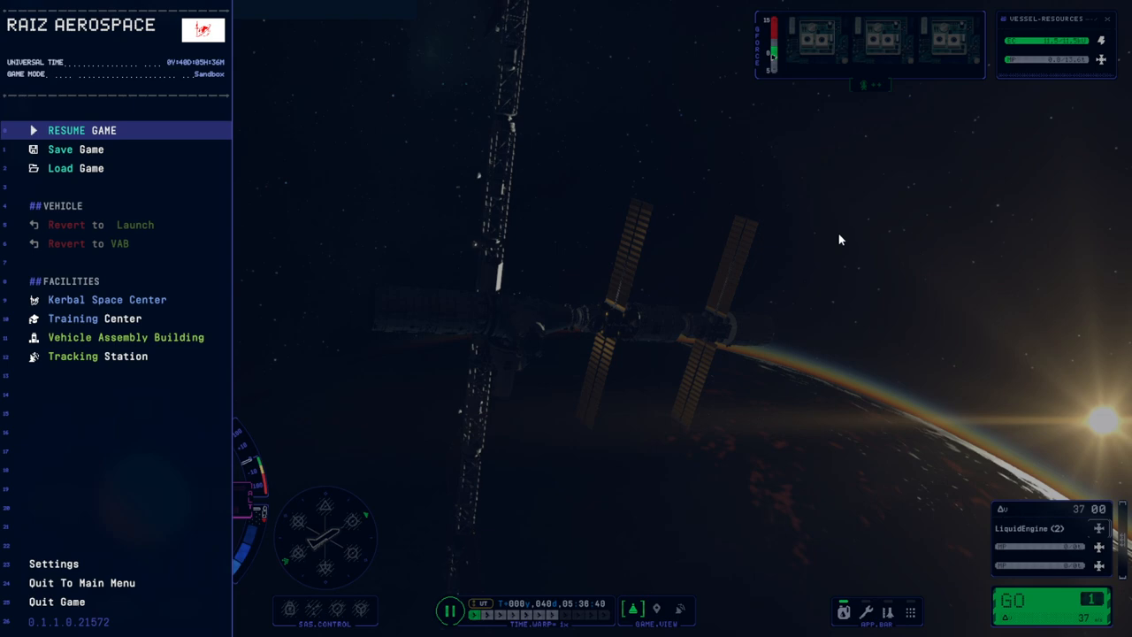
Step: Resume the game to return to live flight near station (Combined)-9 at about 164 km
click(81, 130)
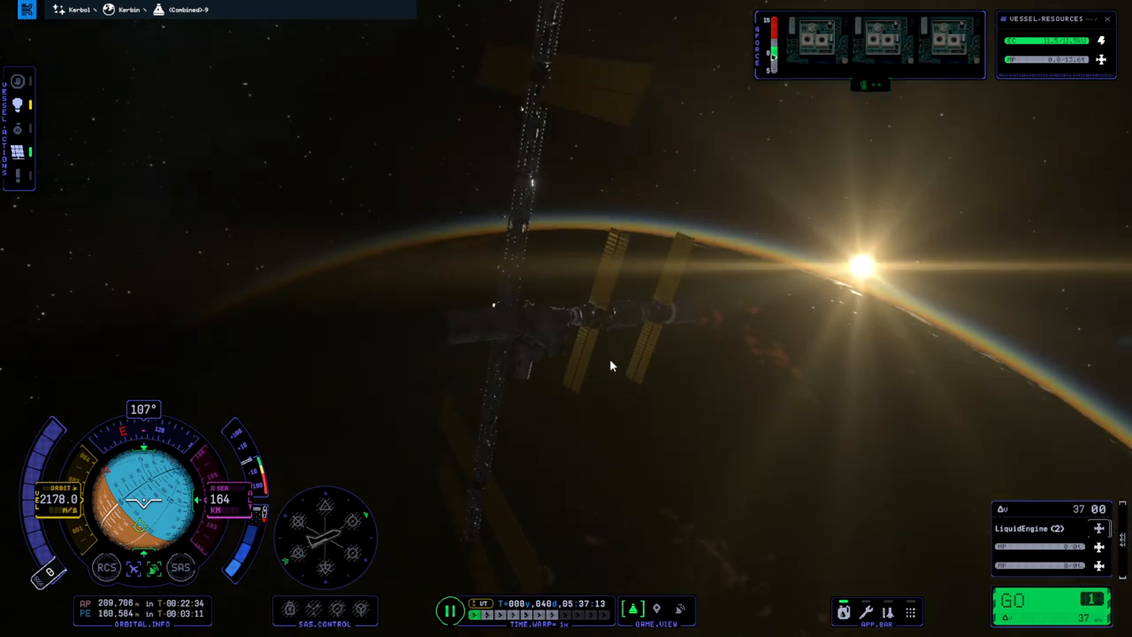
mouse_move(754, 354)
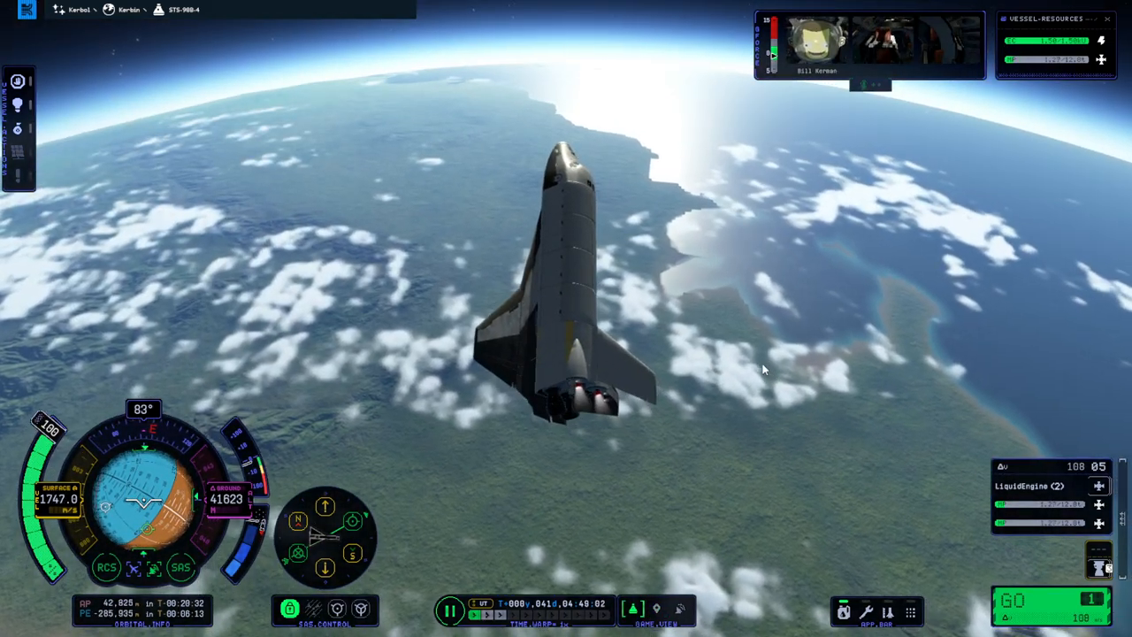
Step: Transfer monopropellant from the Mk3 MFT-1000 tank into both Stratus-V tanks via Resource Manager
click(909, 610)
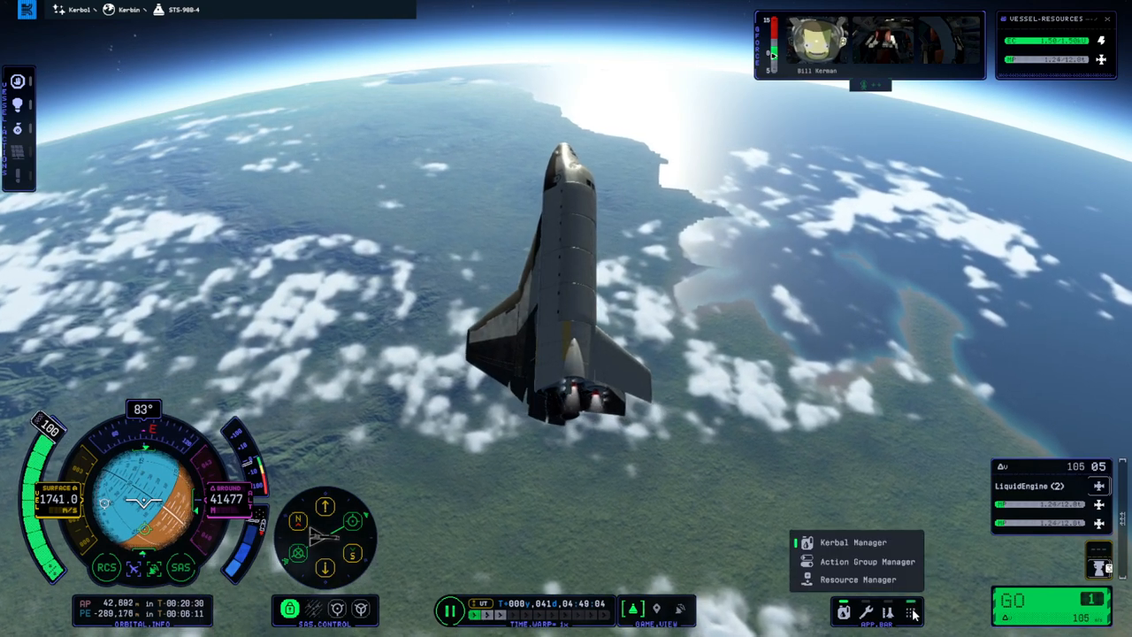
click(855, 580)
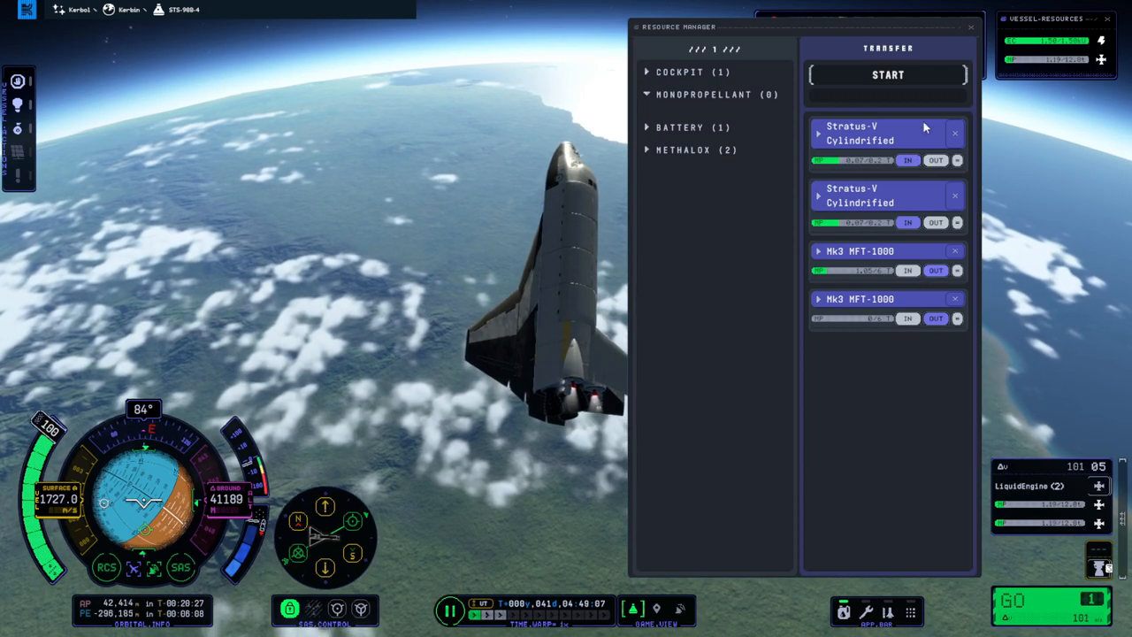
click(887, 75)
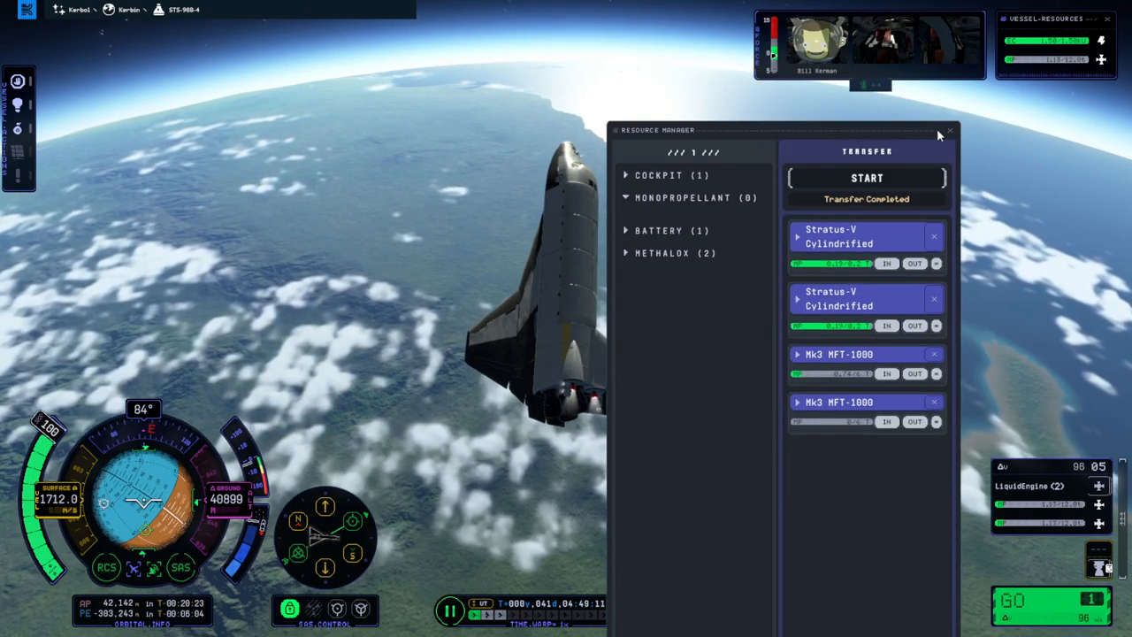
click(948, 130)
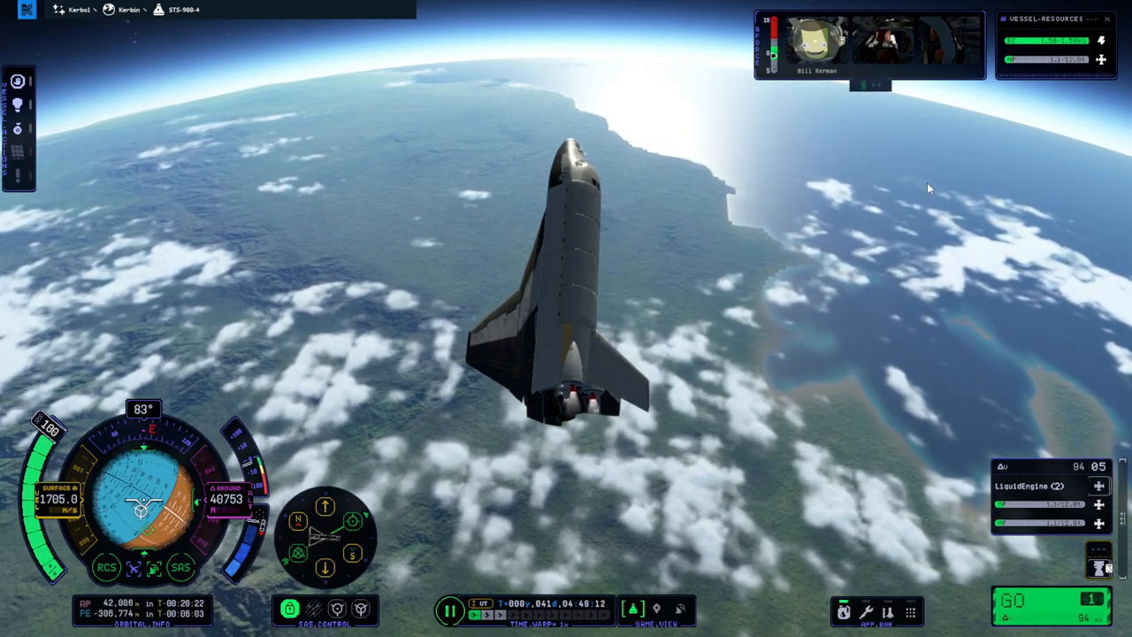